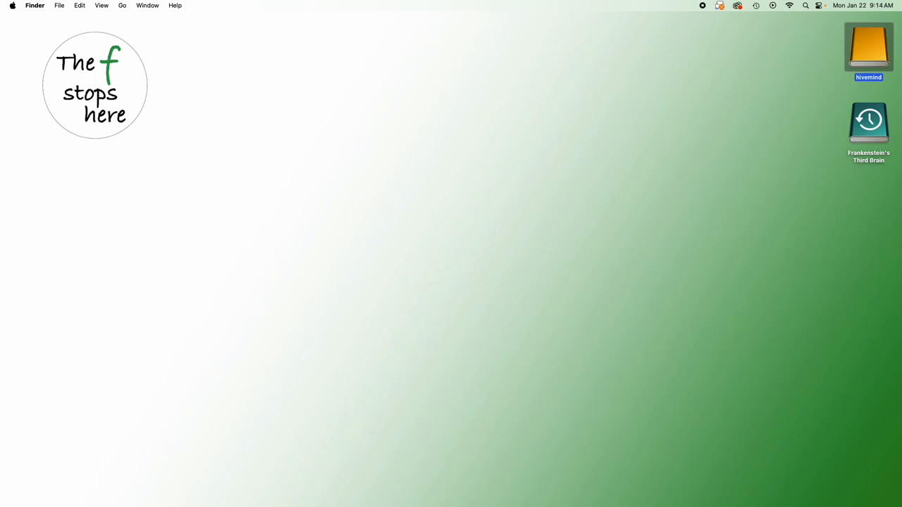
mouse_move(836, 247)
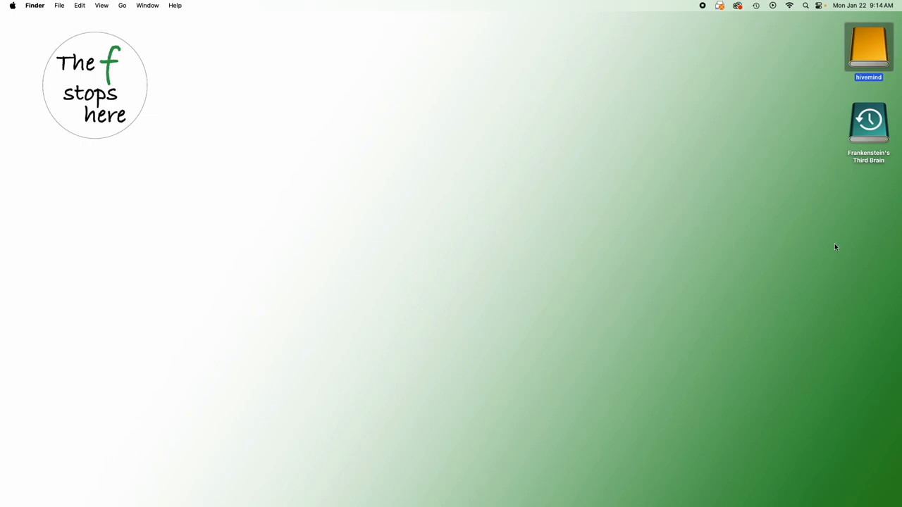
mouse_move(631, 128)
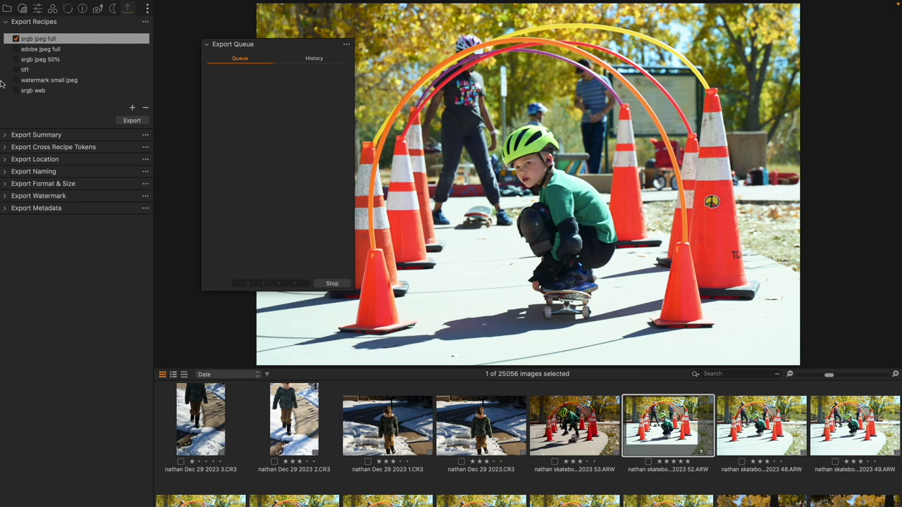
mouse_move(60, 25)
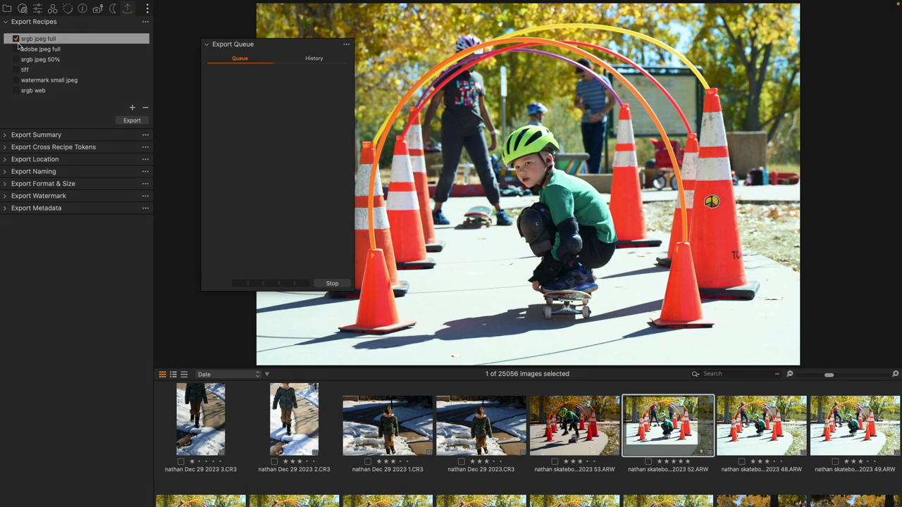
mouse_move(17, 48)
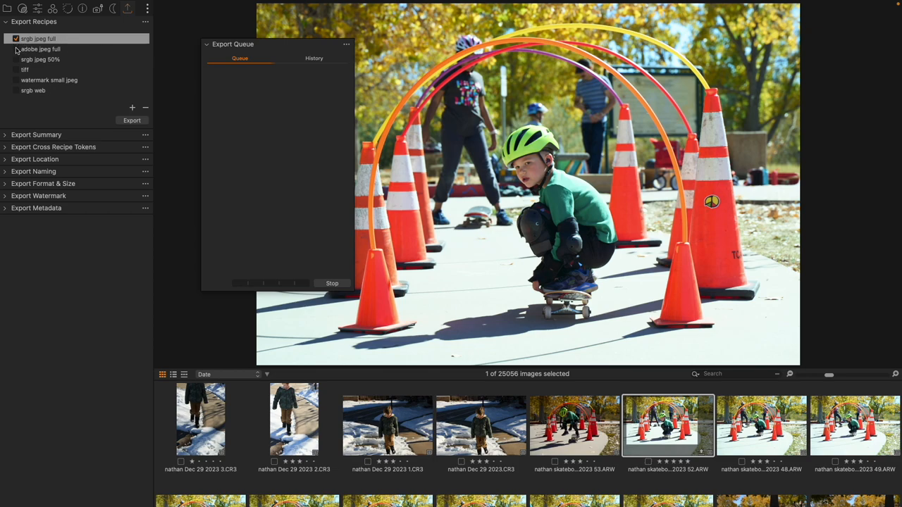
mouse_move(76, 138)
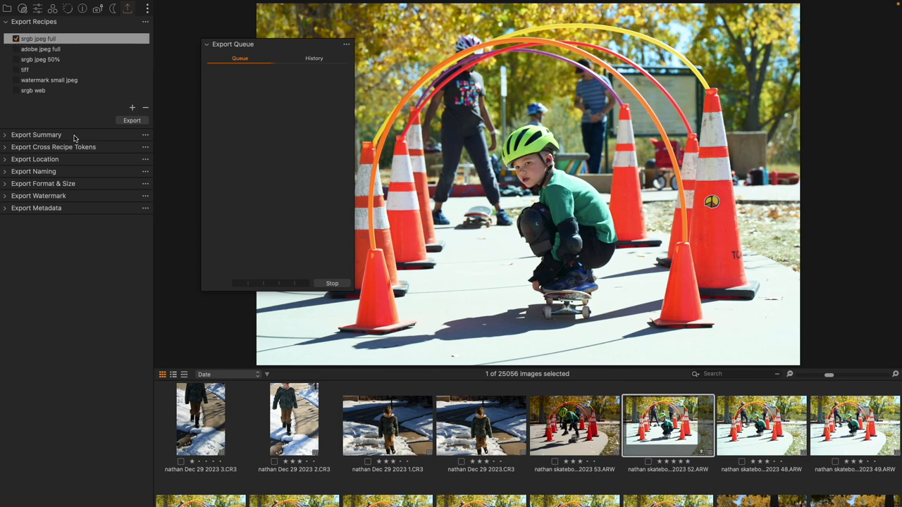
Expand the Export Summary to show the srgb jpeg full recipe's 100% scale and sRGB profile.
click(36, 135)
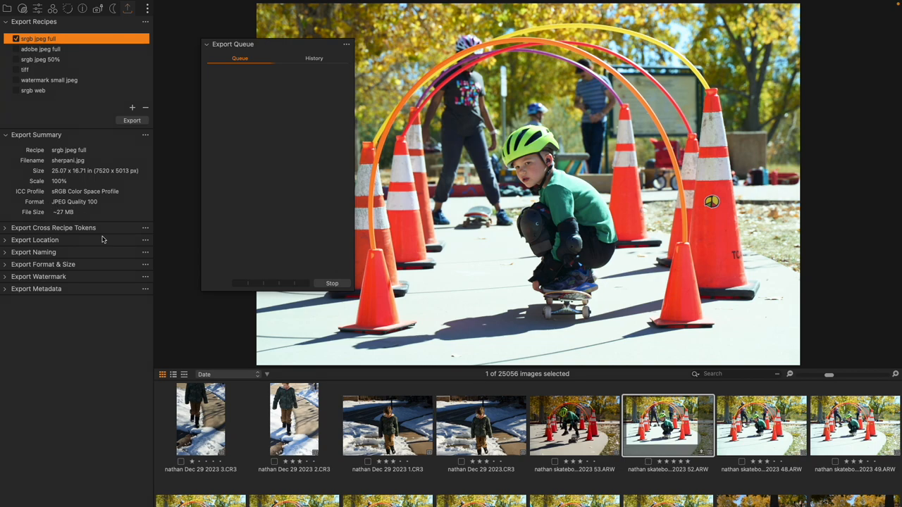
mouse_move(55, 200)
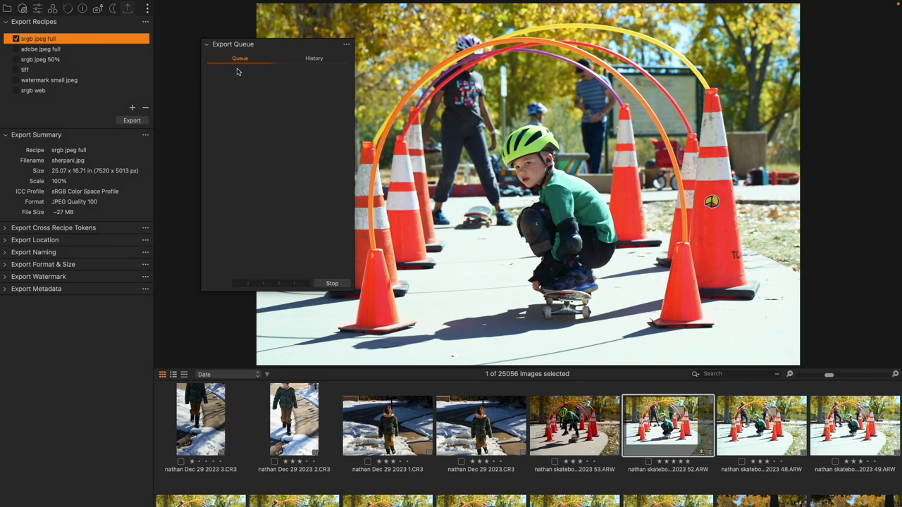
mouse_move(322, 61)
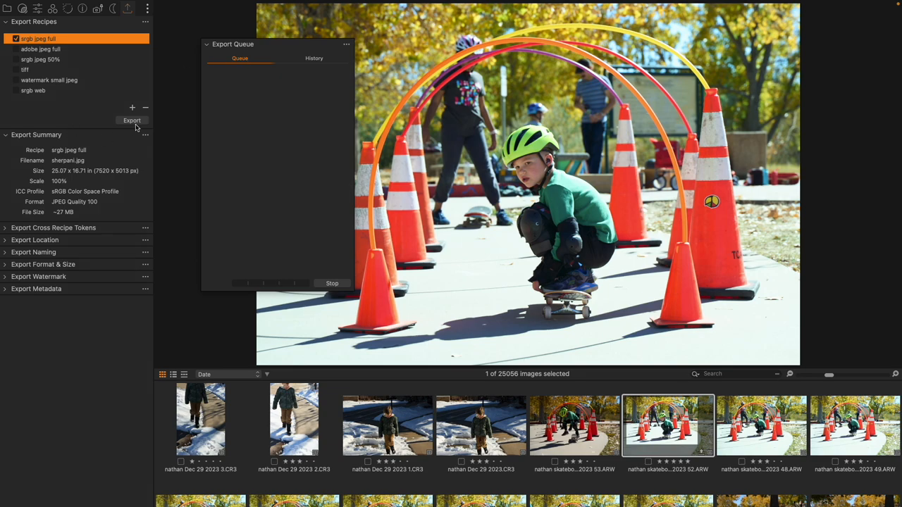
mouse_move(227, 92)
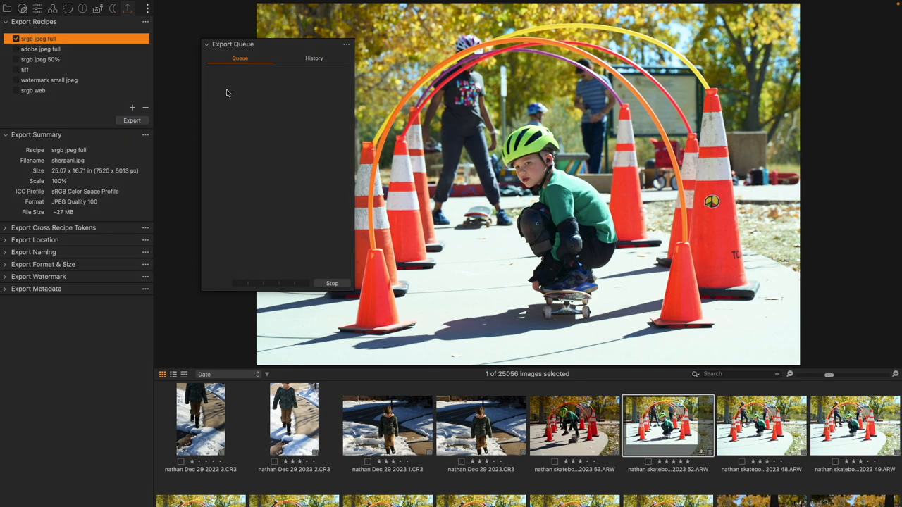
mouse_move(300, 92)
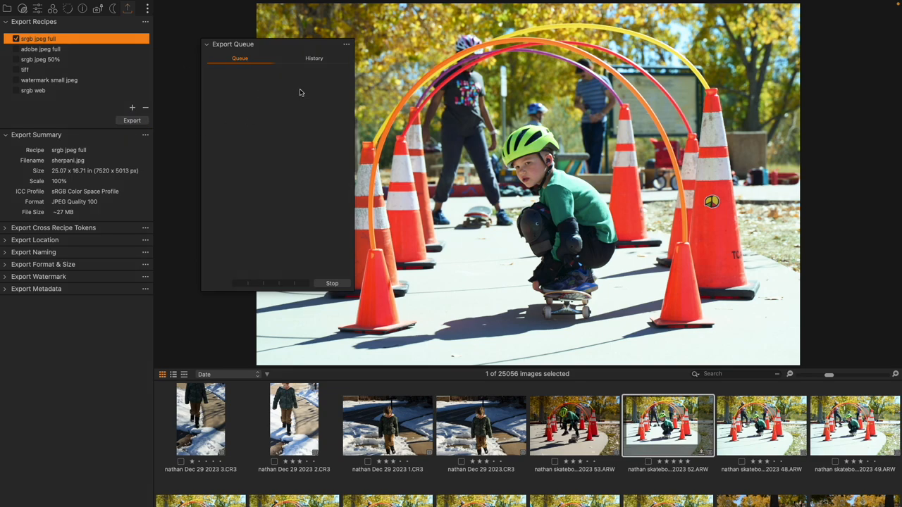
mouse_move(288, 275)
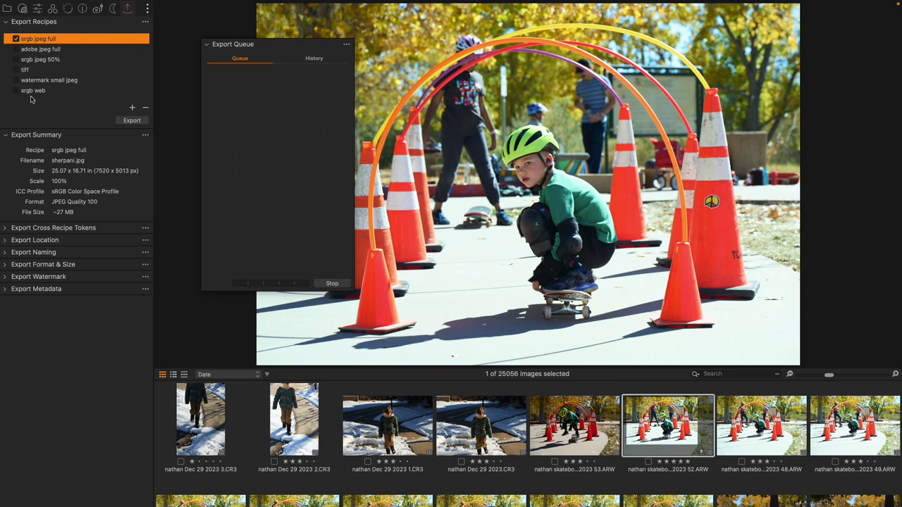
Export the six selected photos with the srgb web recipe, then view the export history.
click(16, 91)
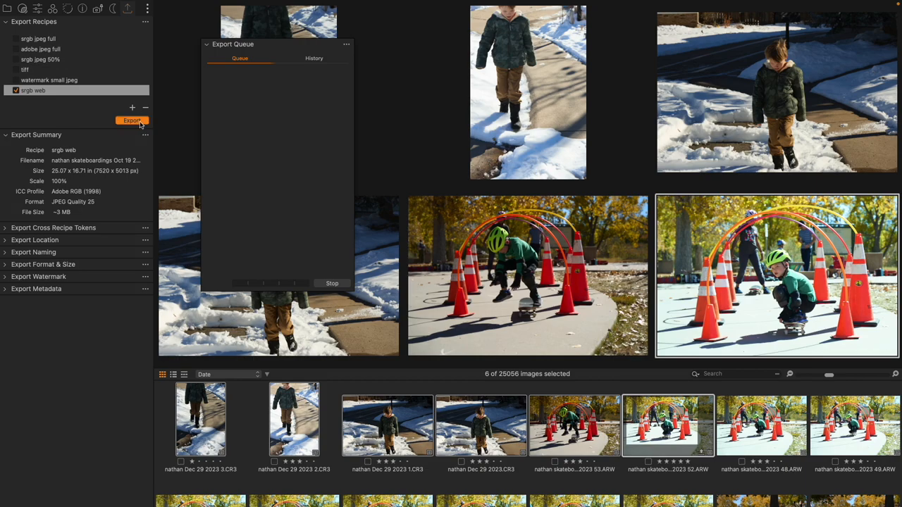
click(132, 120)
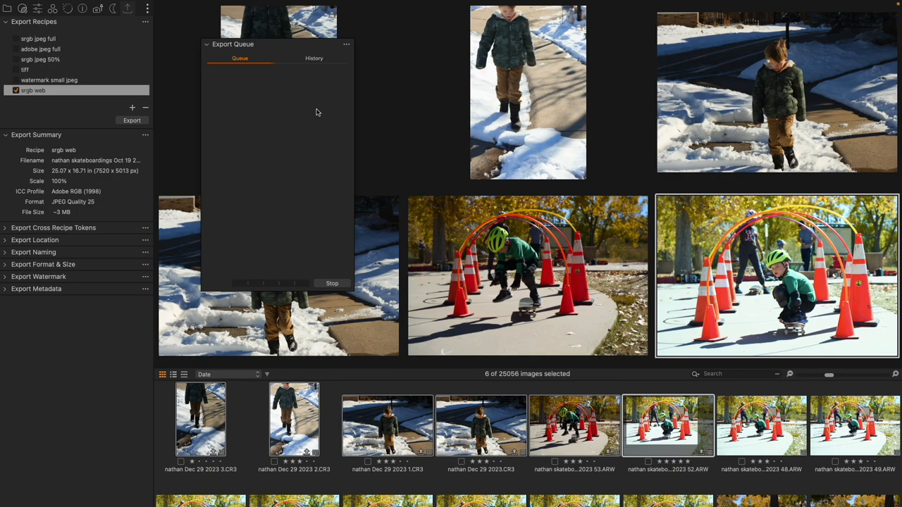
mouse_move(251, 88)
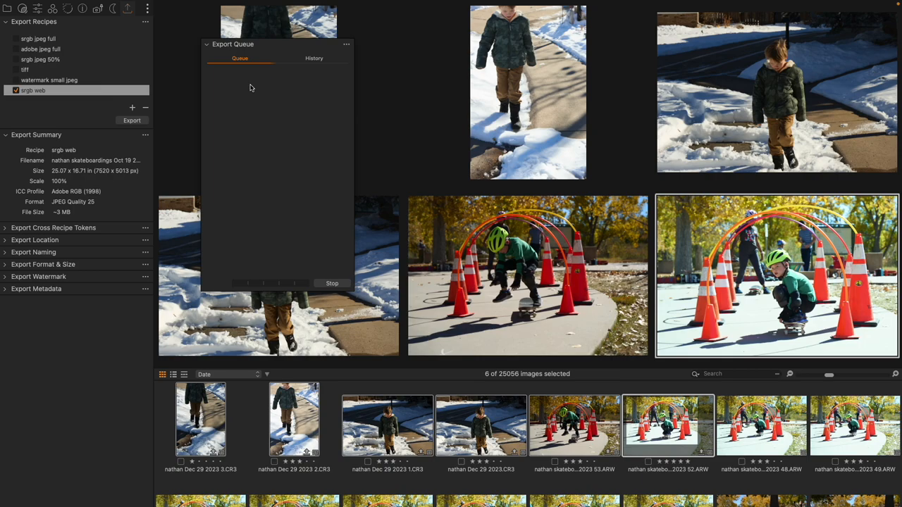
mouse_move(320, 58)
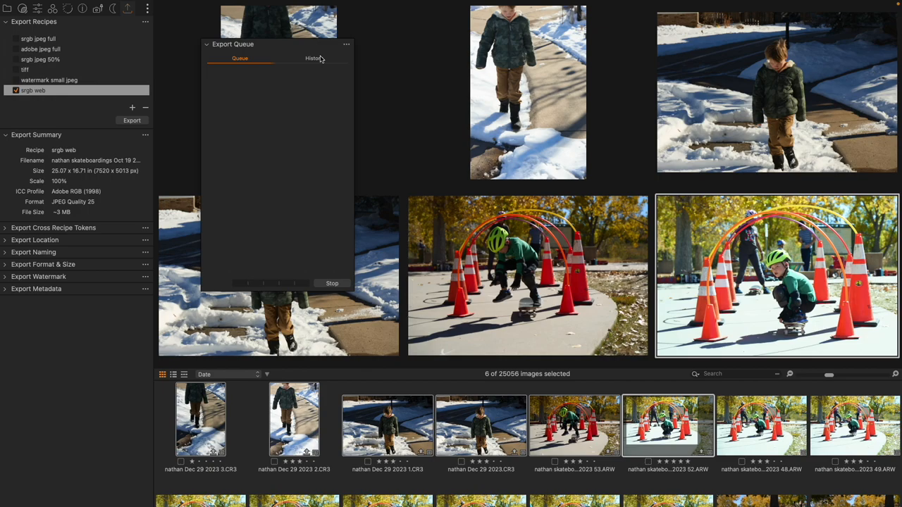
click(312, 58)
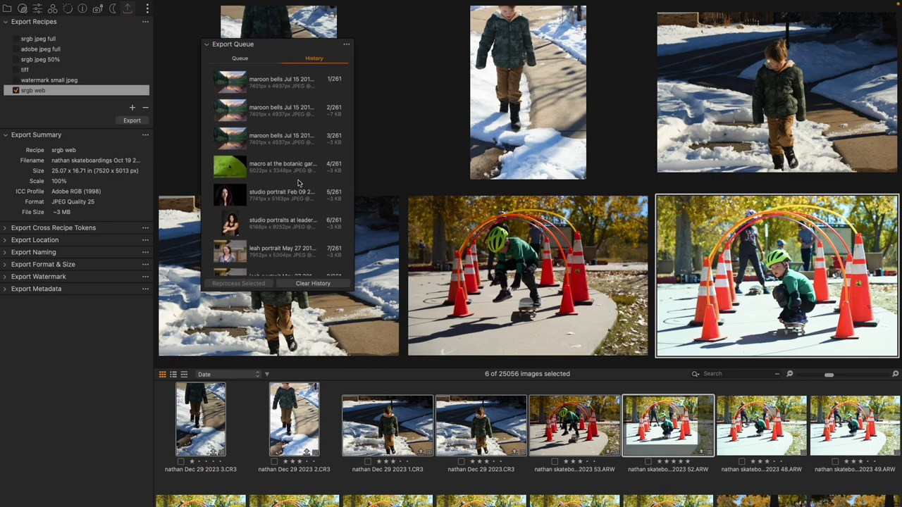
mouse_move(291, 153)
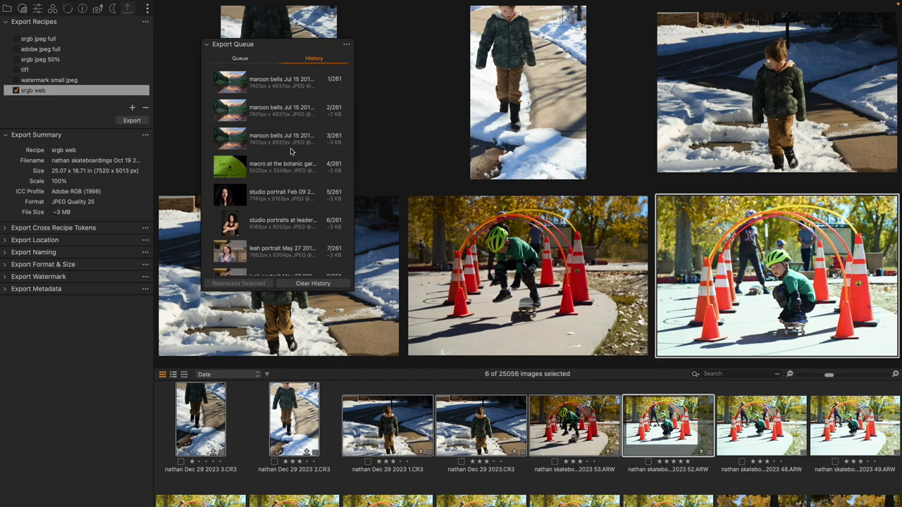
Scroll the 261-item export history down to entries 22–28.
scroll(down, 3)
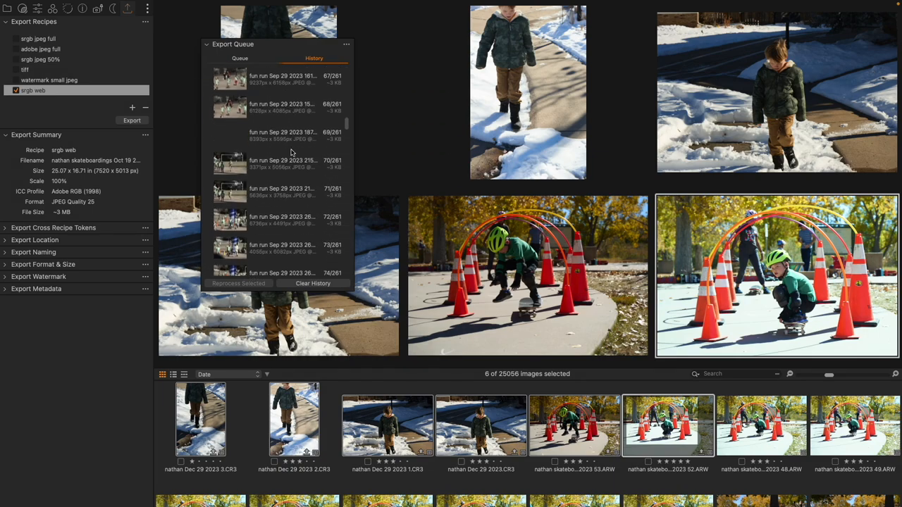
scroll(down, 3)
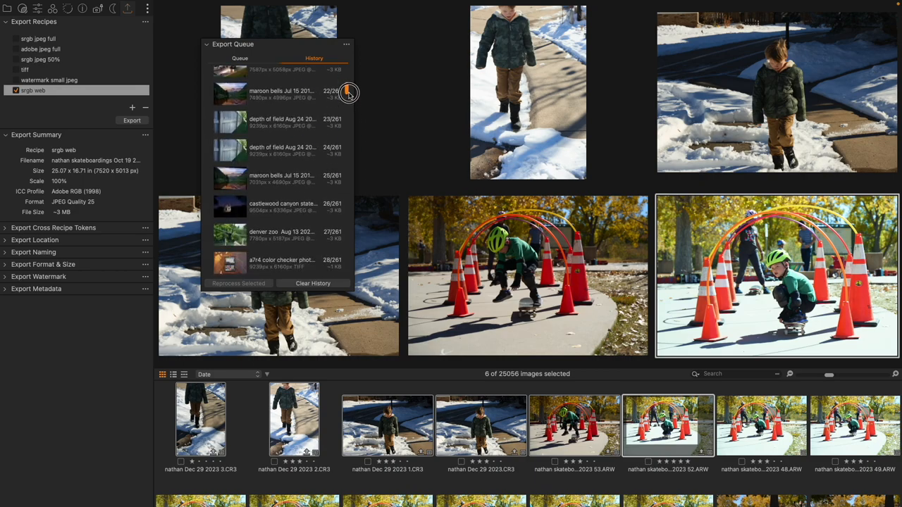
Select history entry 22, the maroon bells Jul 15 export, for reprocessing.
click(279, 93)
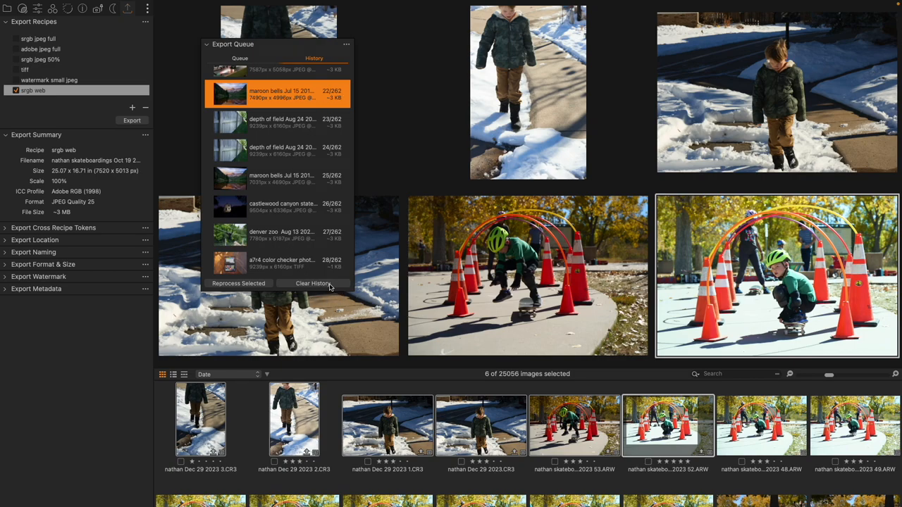
mouse_move(313, 283)
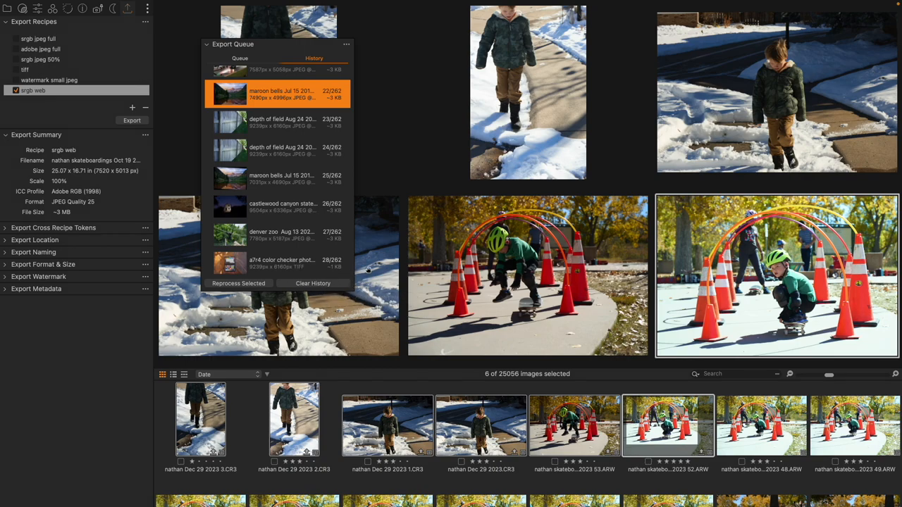
mouse_move(276, 27)
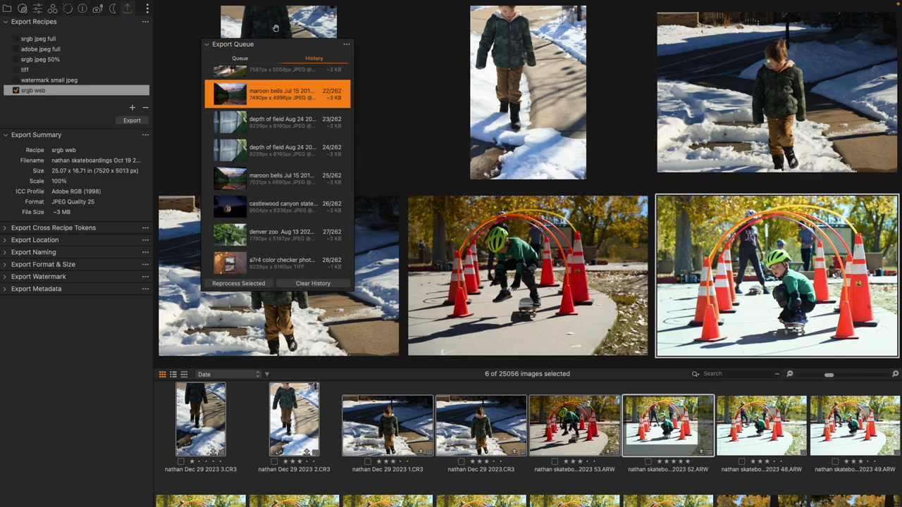
mouse_move(271, 240)
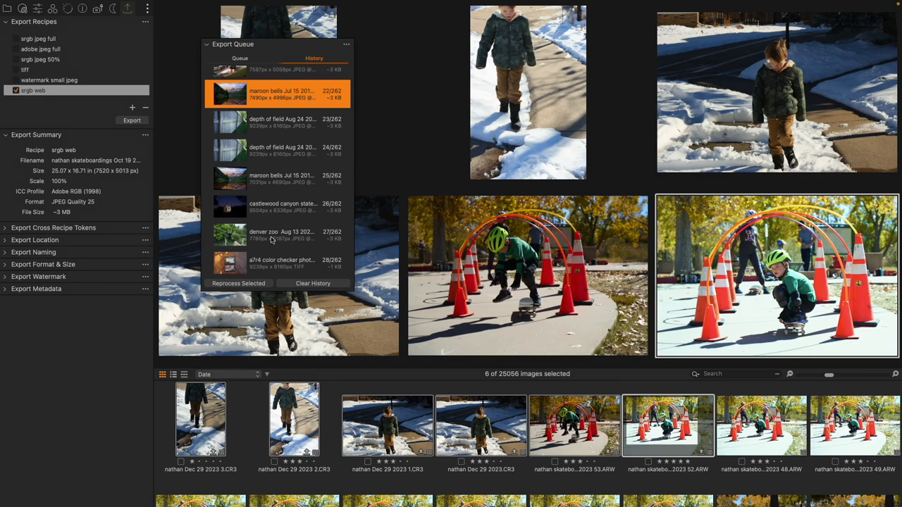
mouse_move(303, 255)
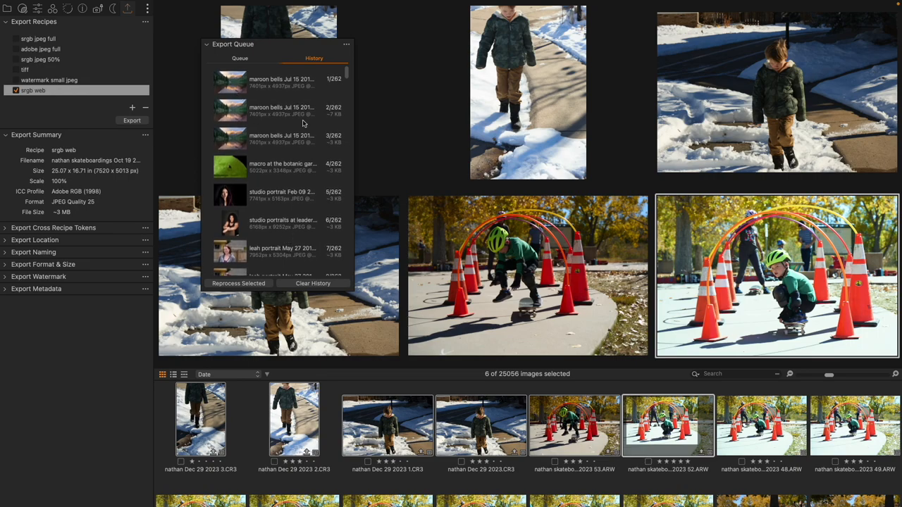
mouse_move(376, 75)
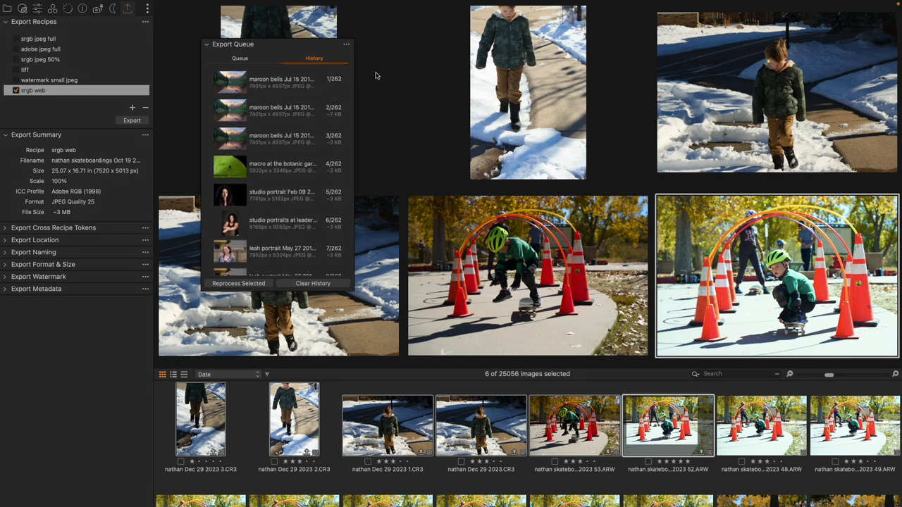
mouse_move(339, 118)
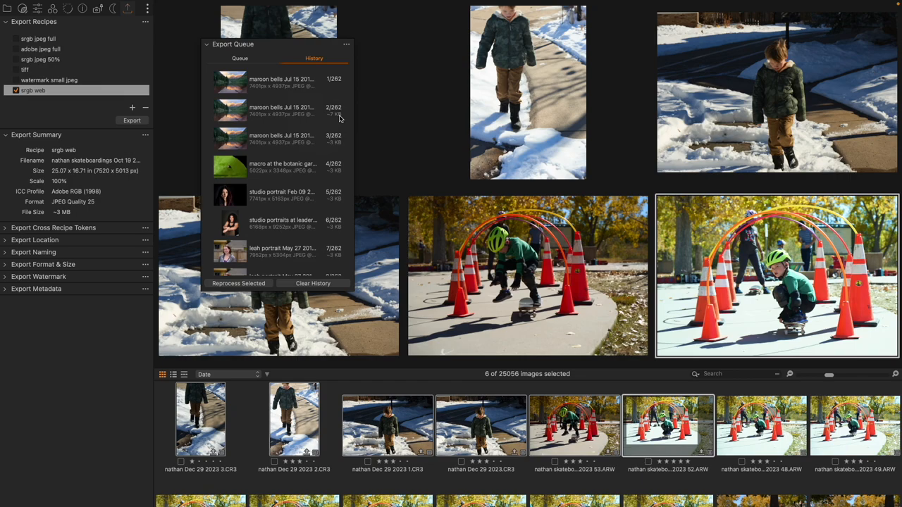